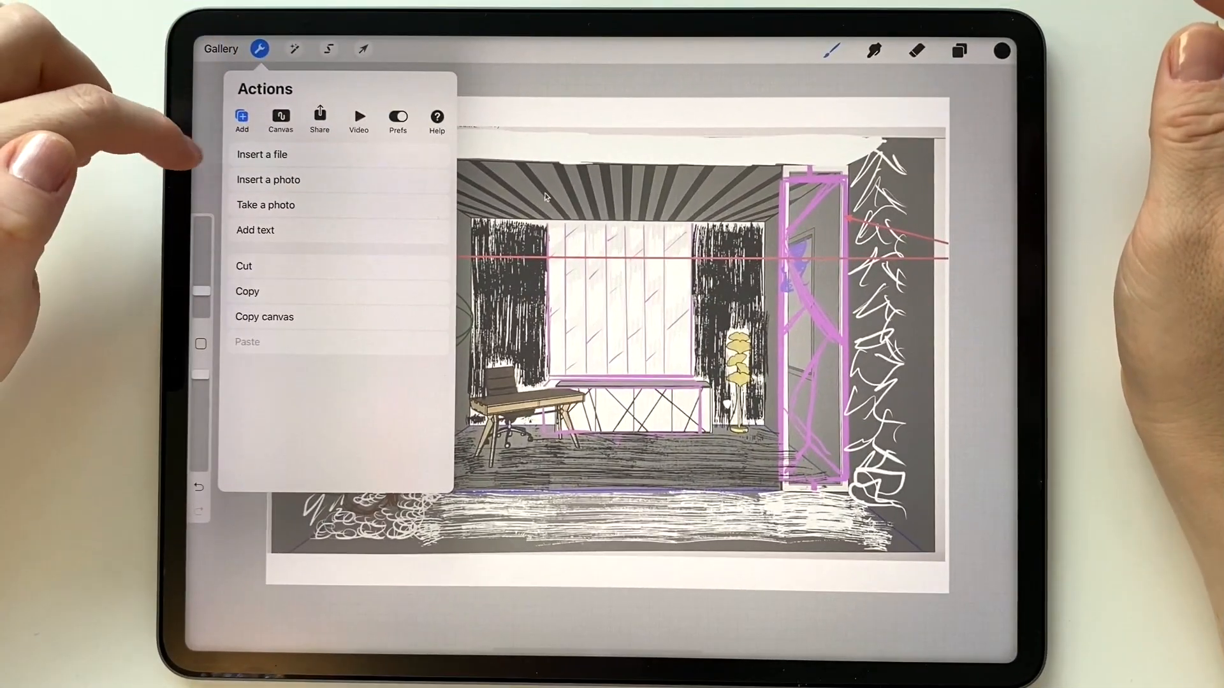
Step: Box the room's middle band with a rectangle selection and pick the Marble Black brush
click(275, 121)
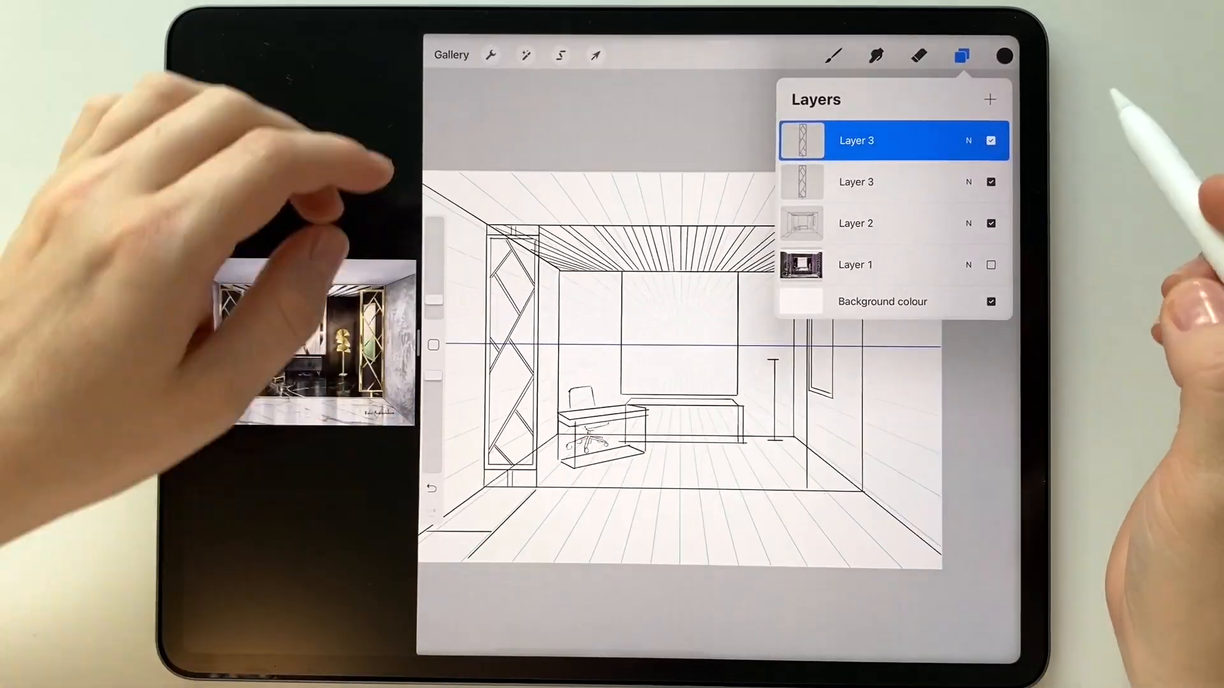
click(594, 55)
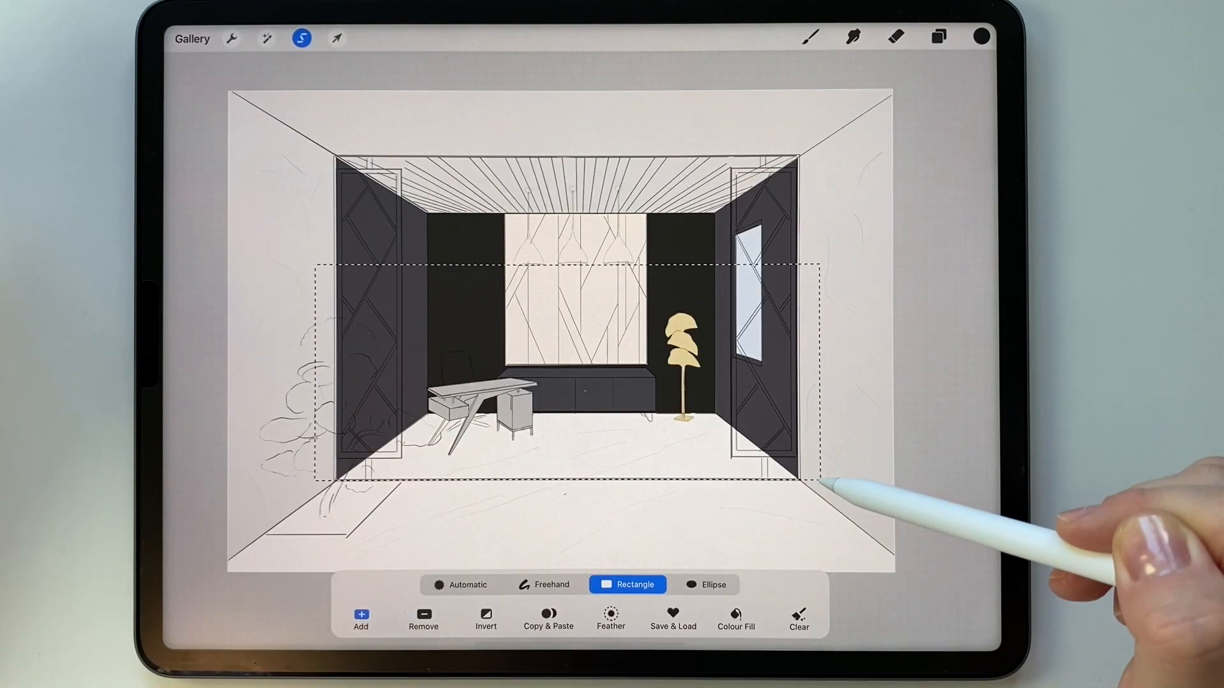
click(810, 37)
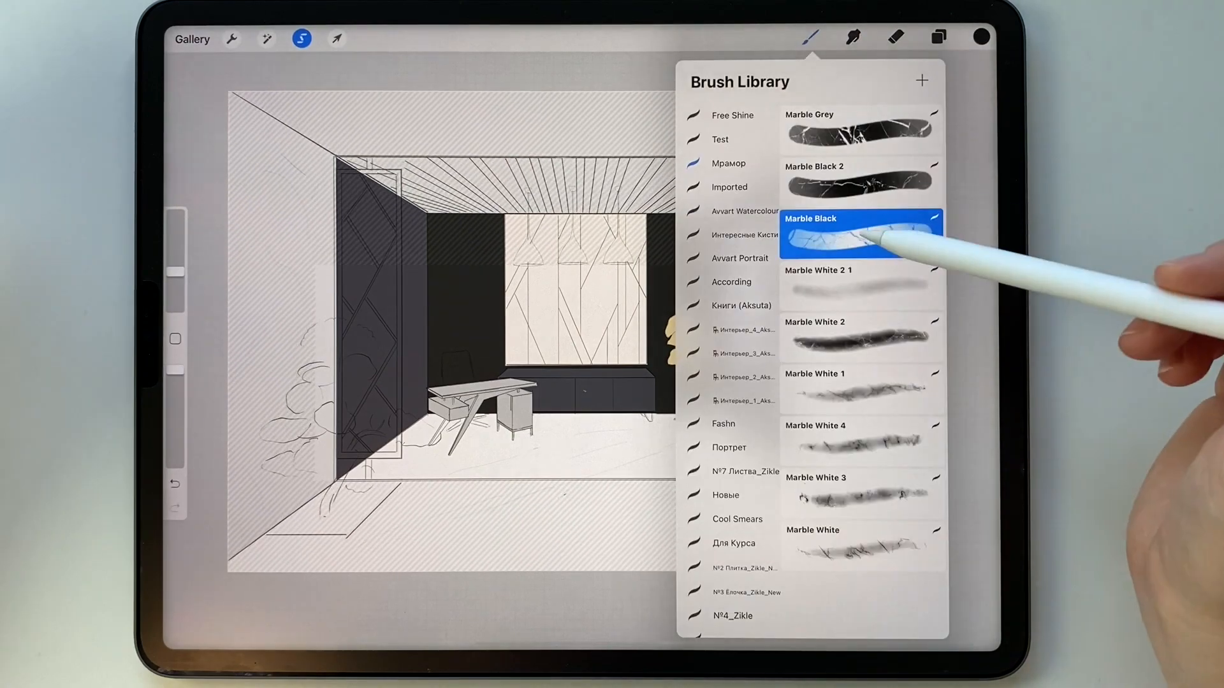